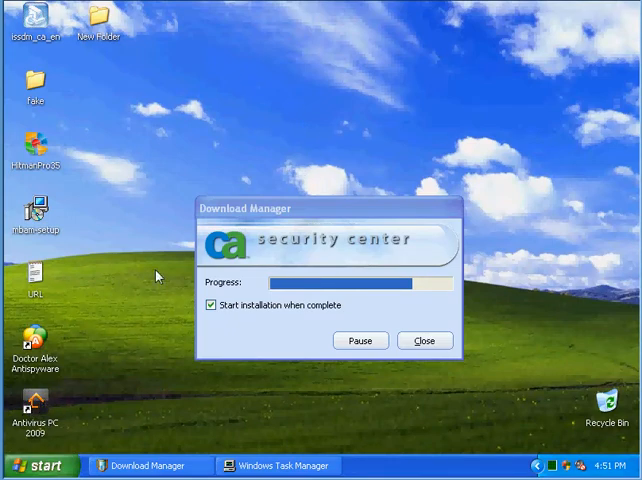
mouse_move(140, 292)
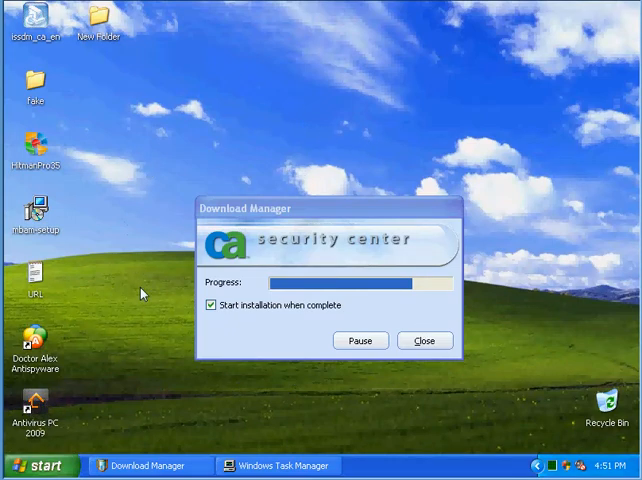
mouse_move(248, 236)
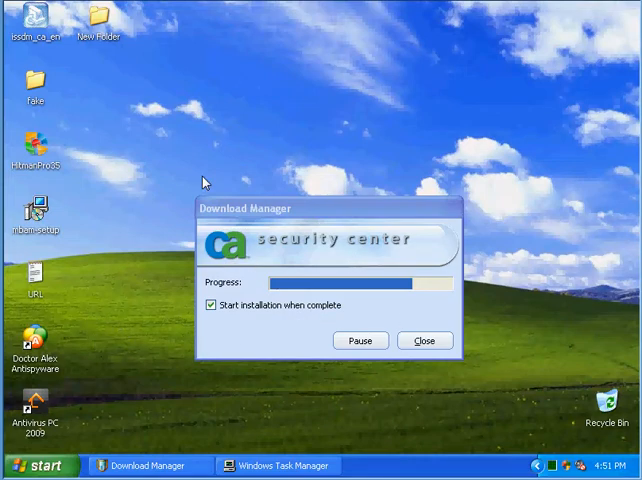
mouse_move(252, 282)
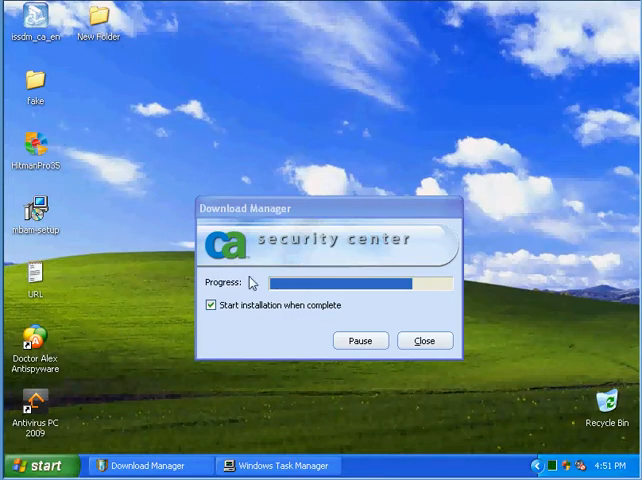
mouse_move(116, 234)
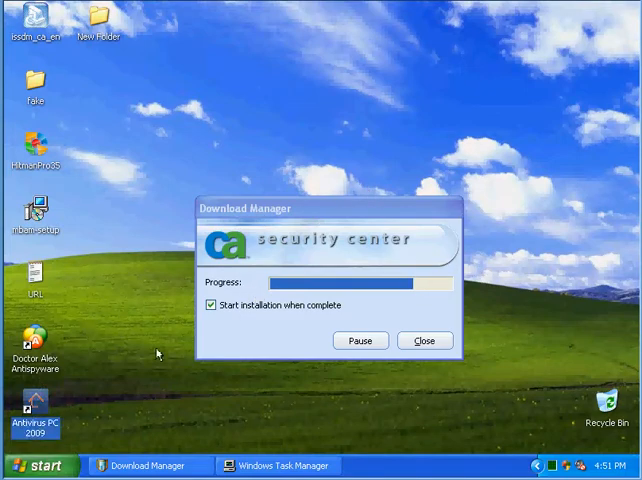
mouse_move(152, 370)
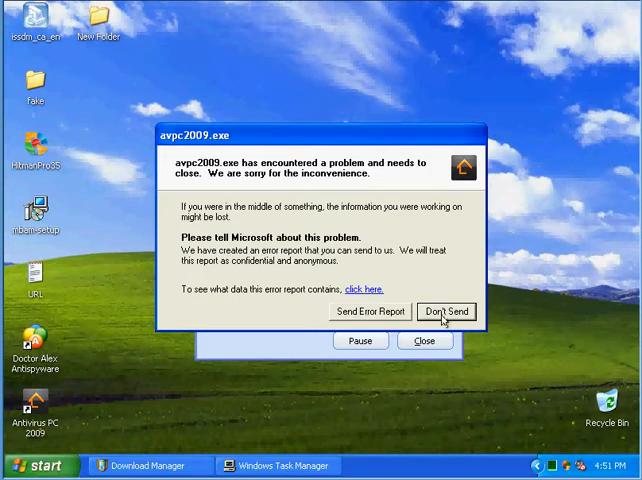
mouse_move(508, 216)
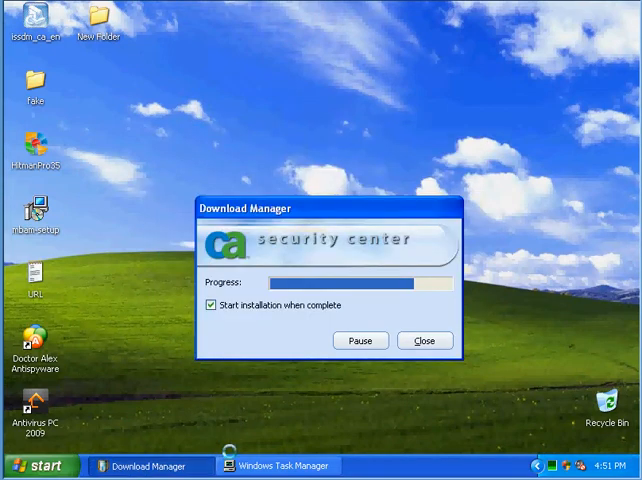
- Close the AntiMalware 'Today only' upgrade advertisement over the welcome screen
left_click(284, 466)
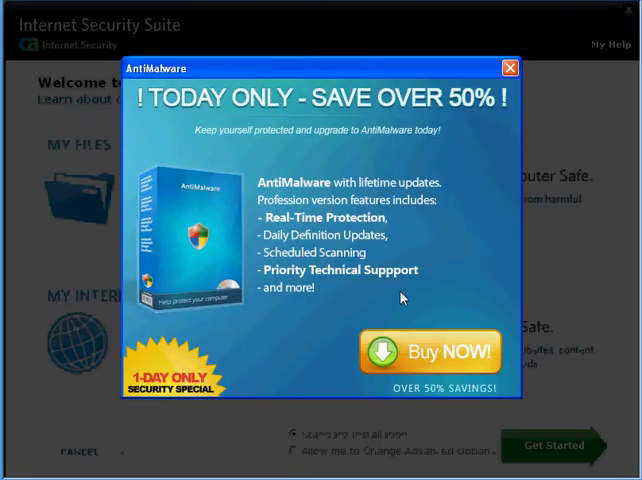
left_click(508, 68)
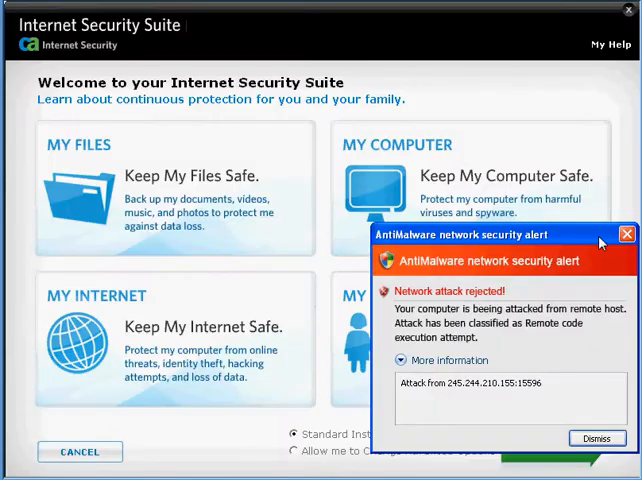
- Dismiss the fake network attack alert and start a Standard Installation via Get Started
left_click(596, 438)
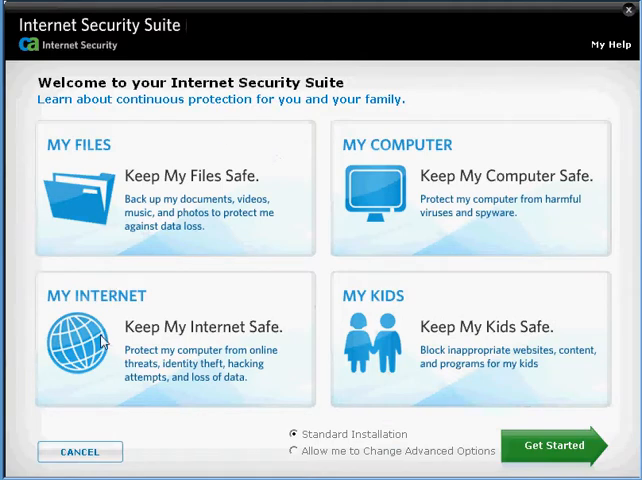
mouse_move(412, 442)
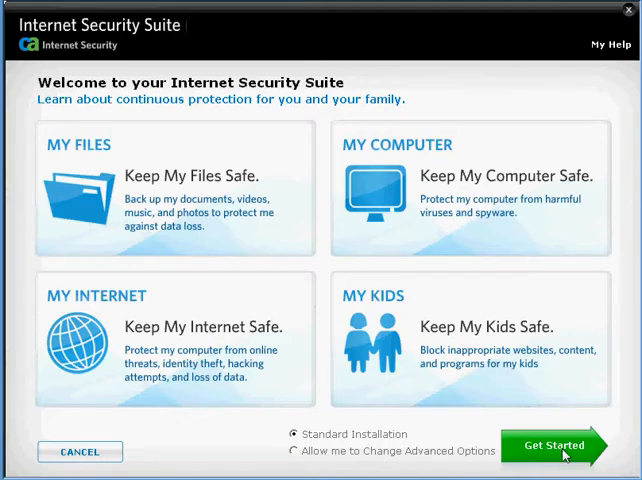
left_click(552, 444)
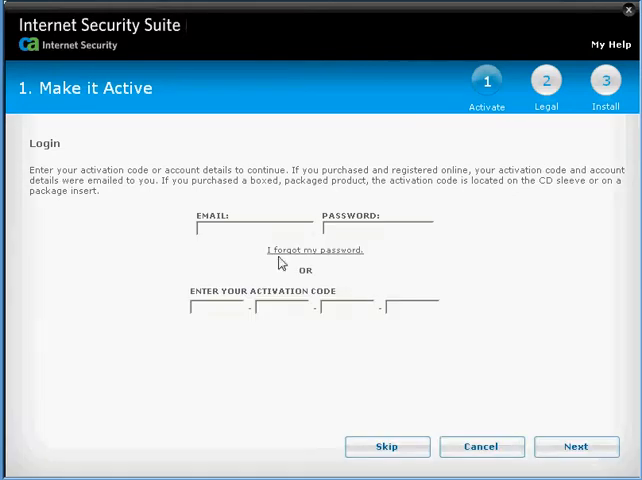
mouse_move(296, 244)
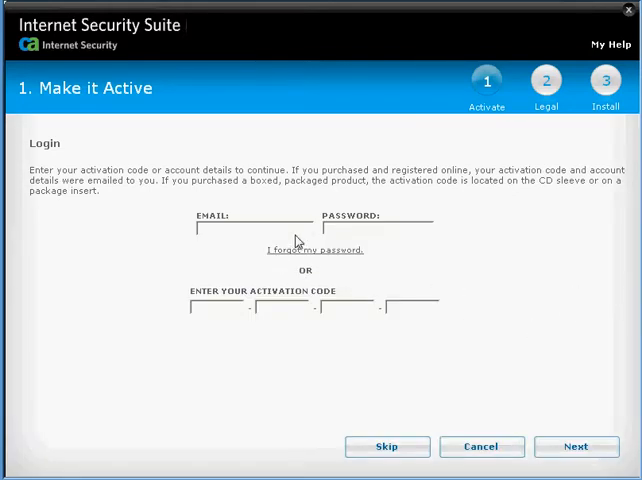
mouse_move(332, 298)
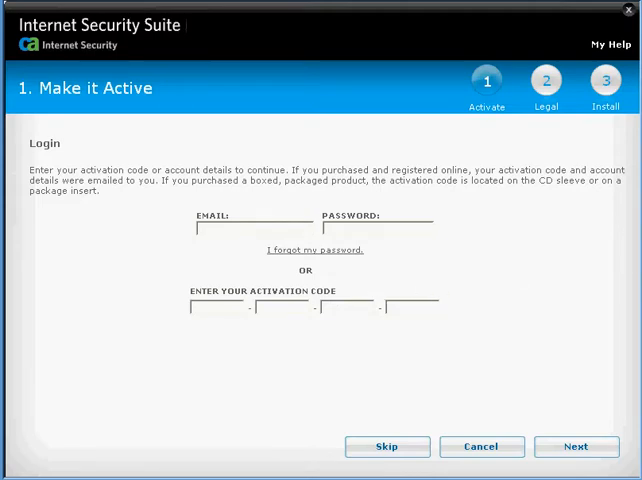
- Skip activation, accept the CA and LGPL license agreements, and launch Install
left_click(576, 446)
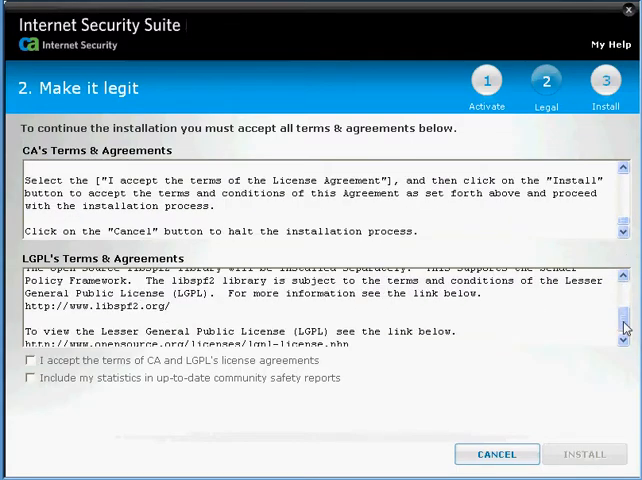
left_click(28, 360)
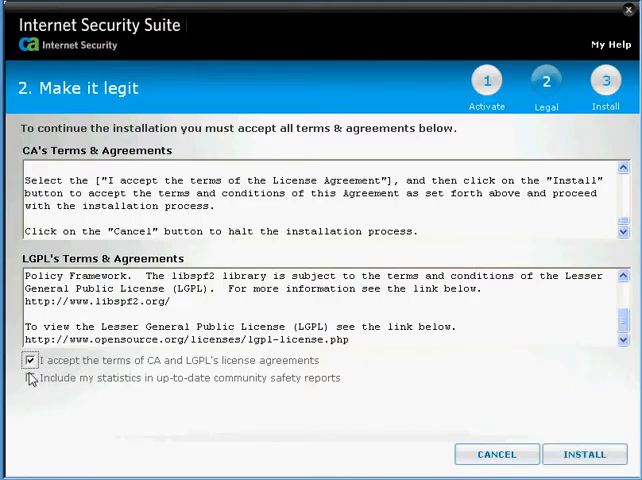
left_click(496, 454)
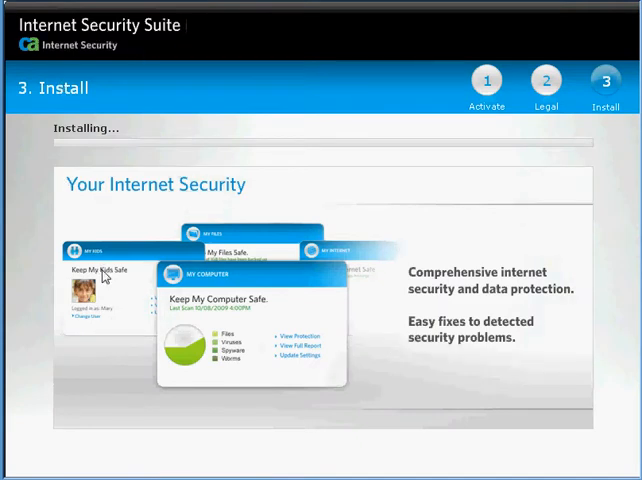
mouse_move(266, 188)
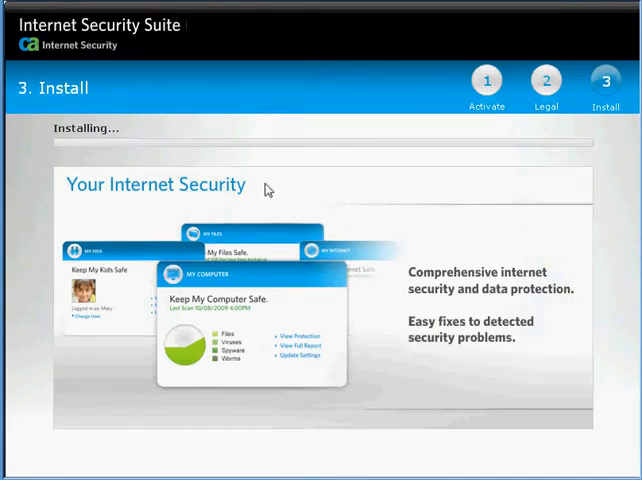
mouse_move(450, 190)
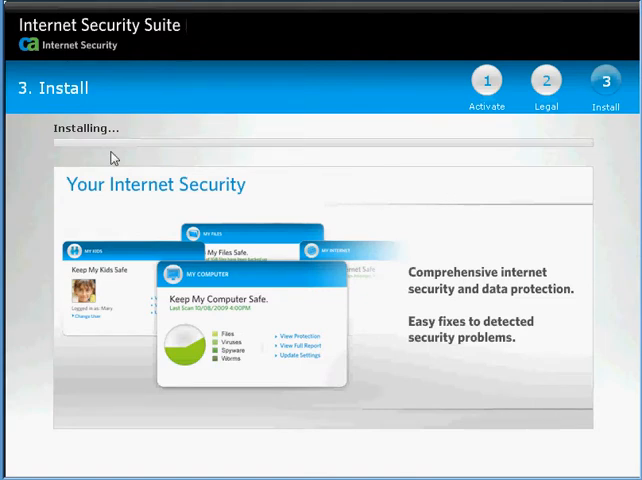
mouse_move(208, 172)
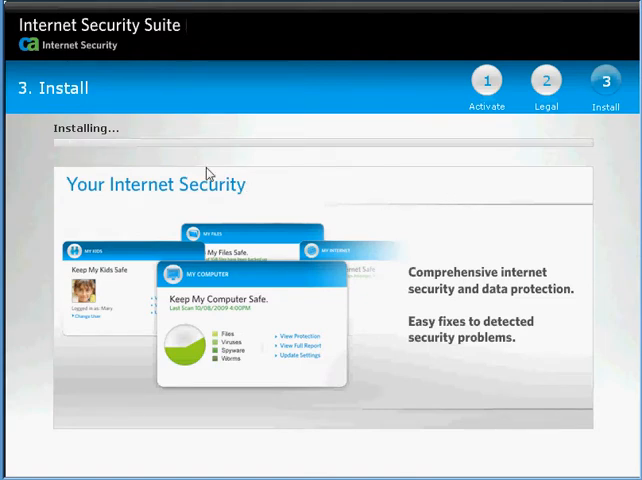
mouse_move(196, 166)
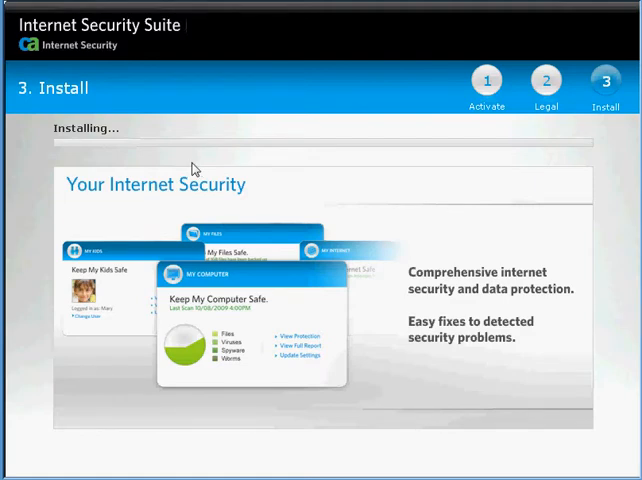
mouse_move(44, 76)
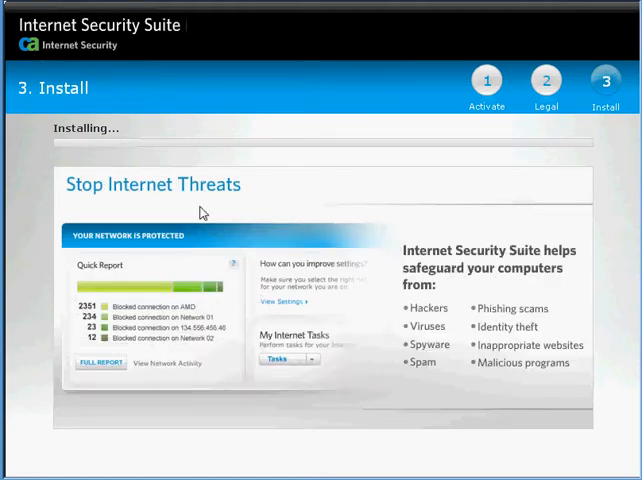
mouse_move(248, 210)
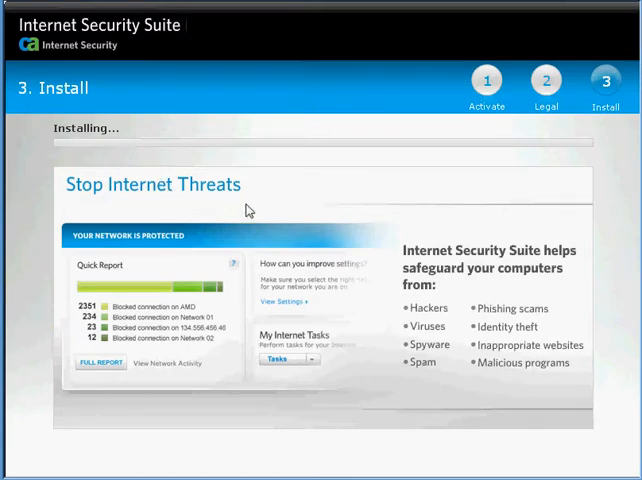
mouse_move(178, 182)
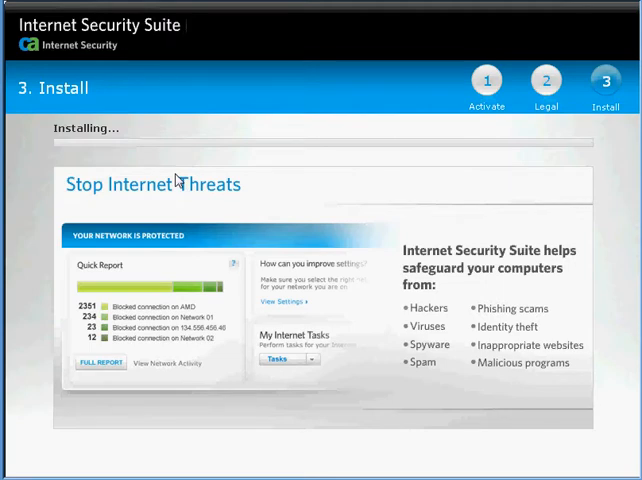
mouse_move(308, 176)
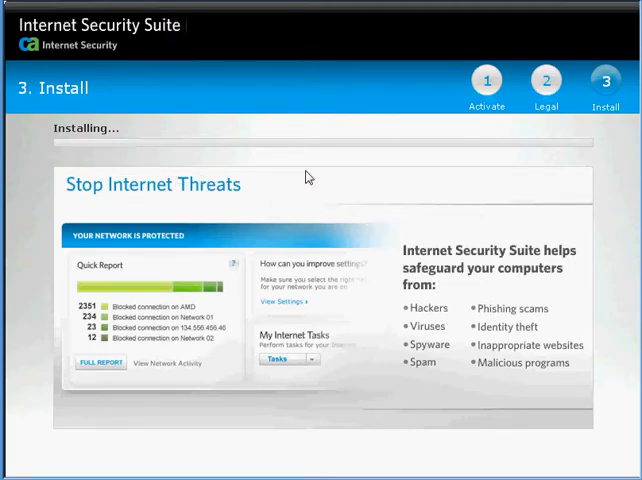
mouse_move(500, 344)
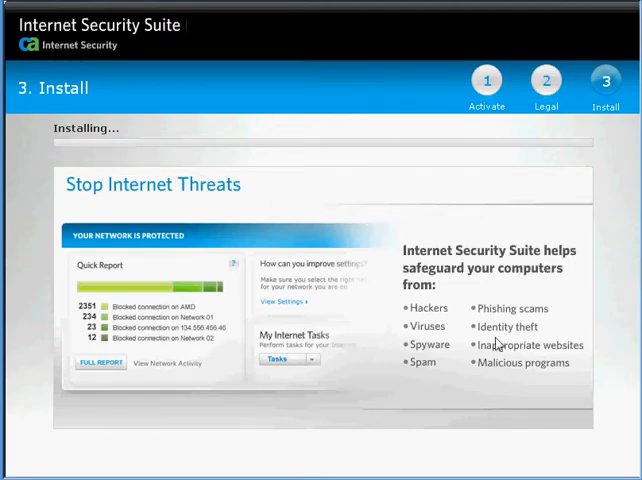
mouse_move(356, 358)
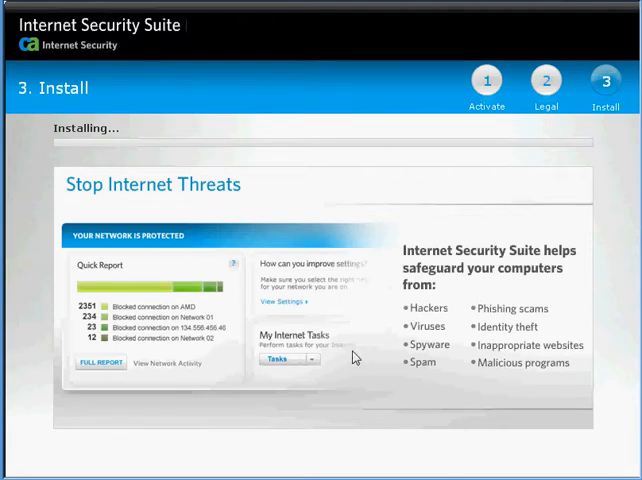
mouse_move(456, 340)
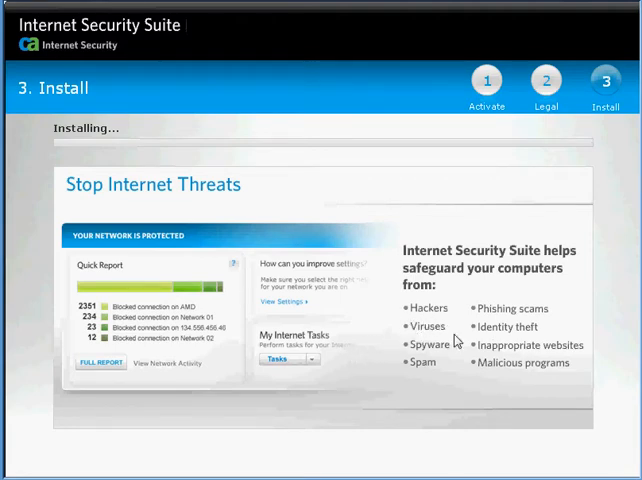
mouse_move(512, 308)
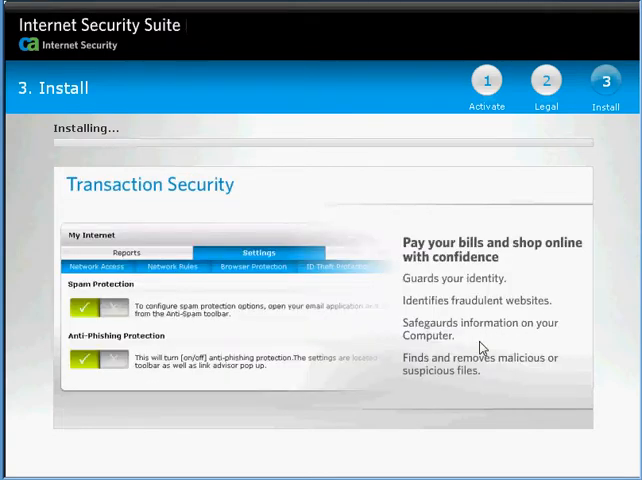
mouse_move(364, 100)
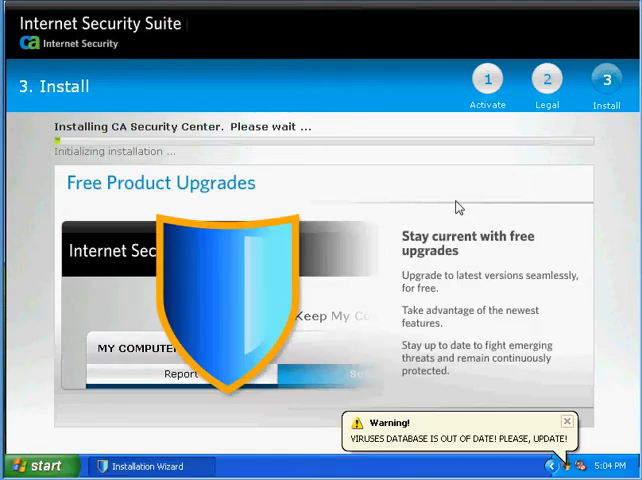
mouse_move(70, 160)
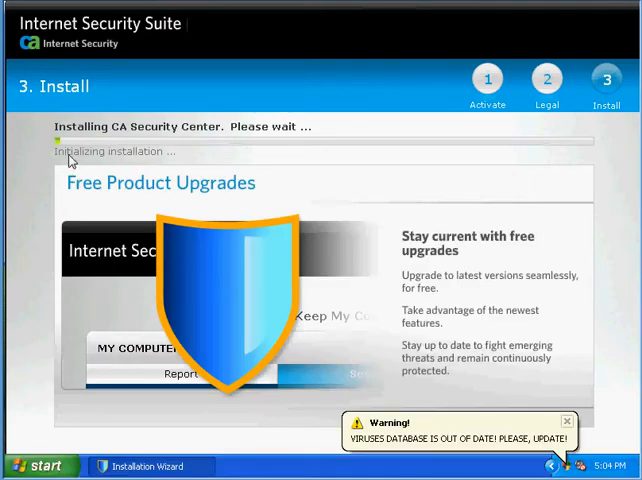
mouse_move(224, 216)
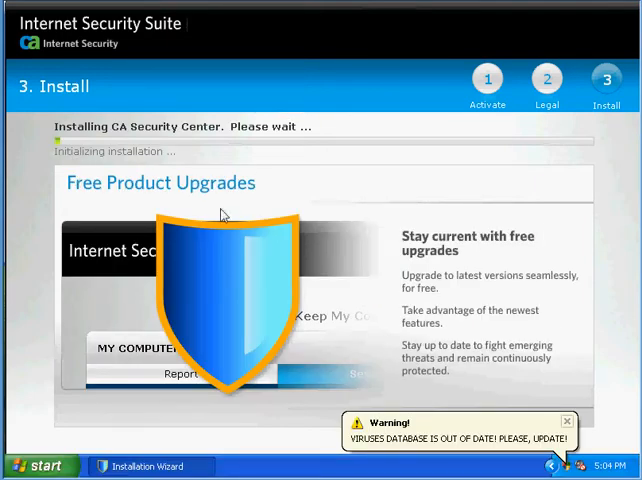
- Wait while CA Security Center installs until product components are being installed
left_click(566, 420)
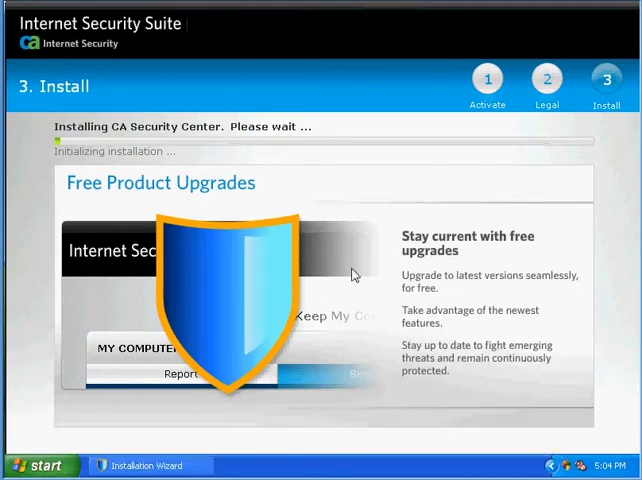
mouse_move(136, 156)
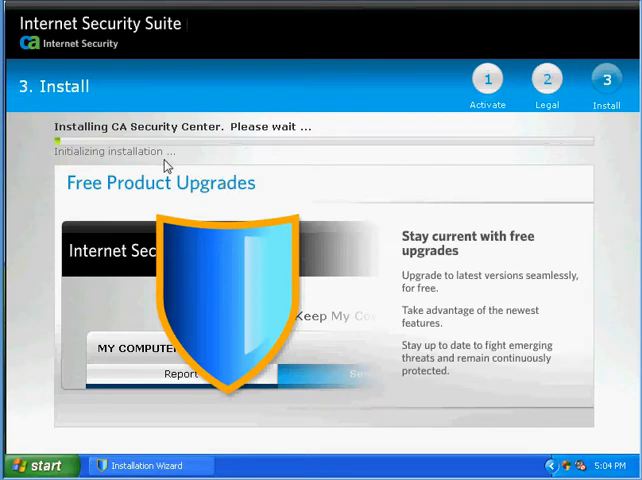
mouse_move(78, 166)
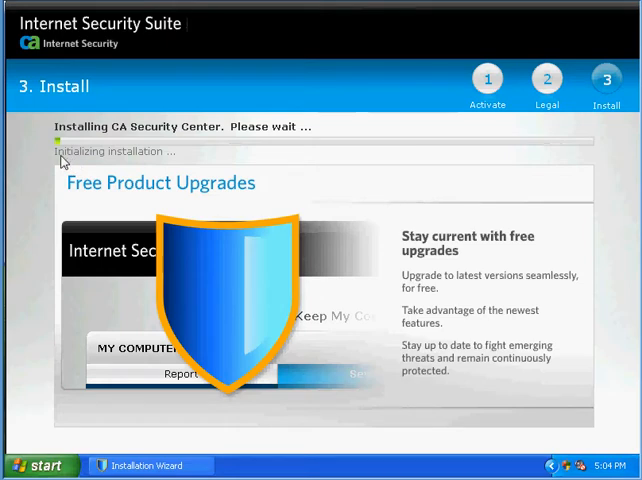
mouse_move(172, 84)
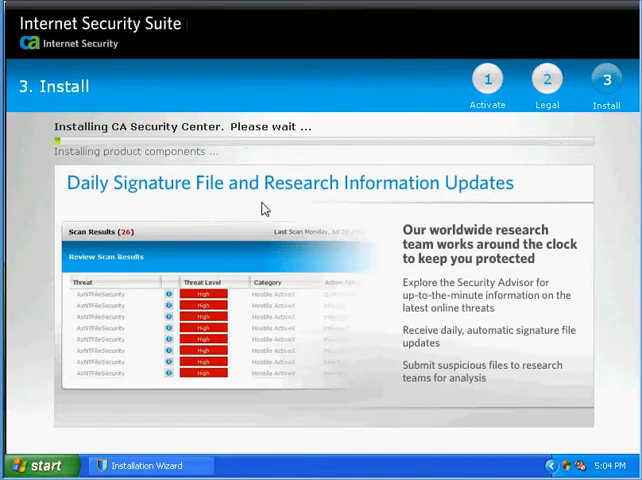
mouse_move(122, 184)
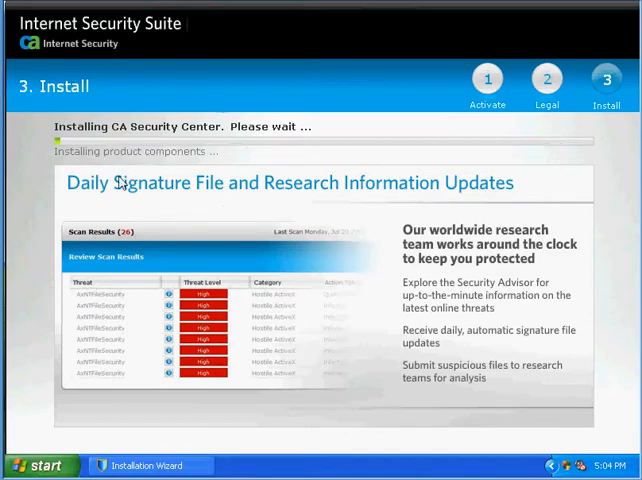
mouse_move(300, 468)
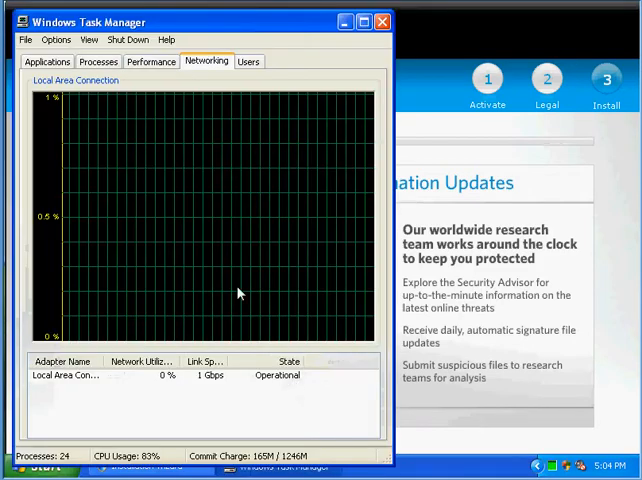
- Check the local network connection's activity in Task Manager's Networking view
left_click(98, 60)
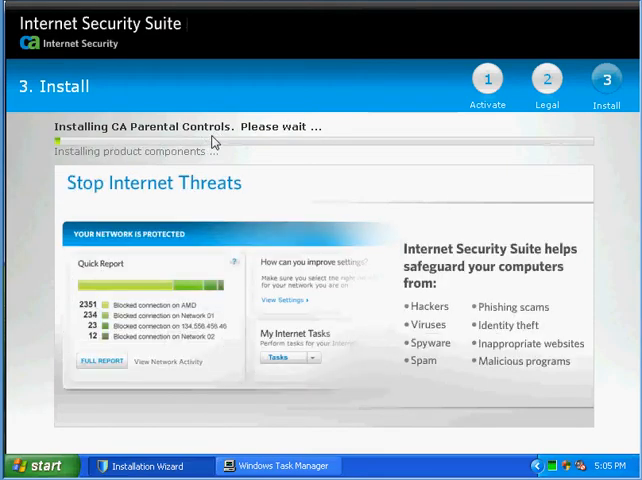
mouse_move(352, 252)
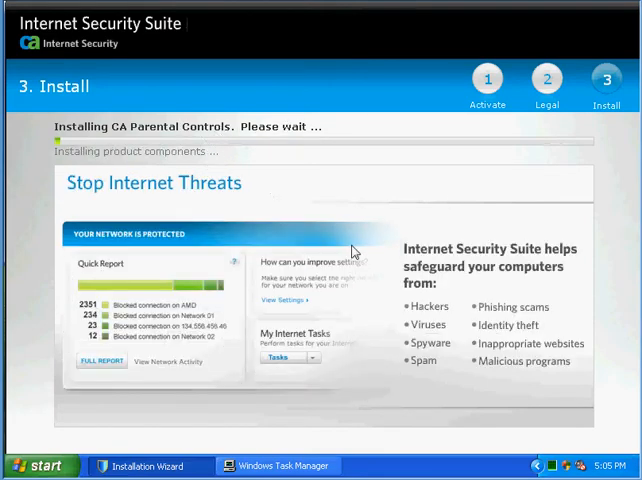
mouse_move(182, 204)
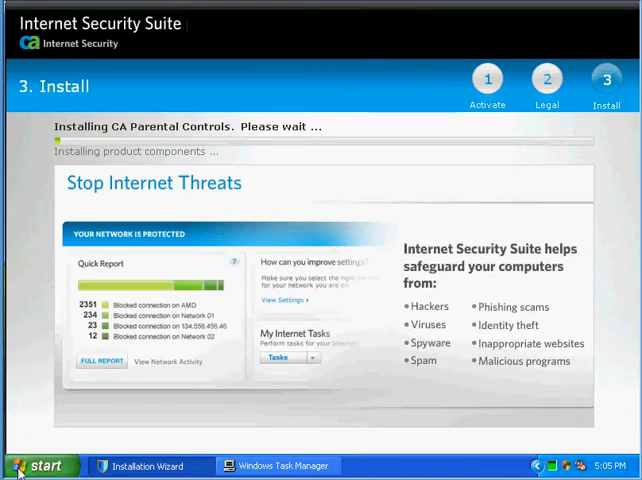
- Close the fake AntiMalware 'Today only' sale pop-up while setup awaits the quick scan
left_click(40, 464)
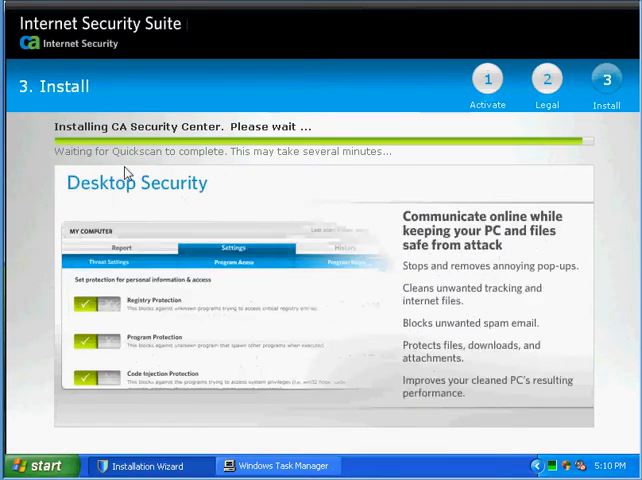
mouse_move(166, 162)
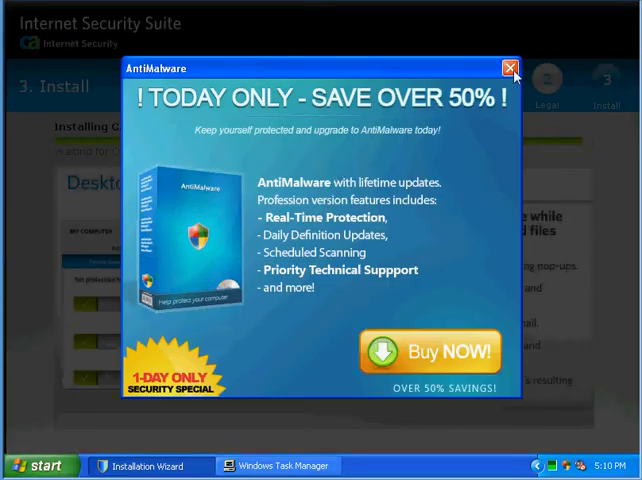
left_click(508, 68)
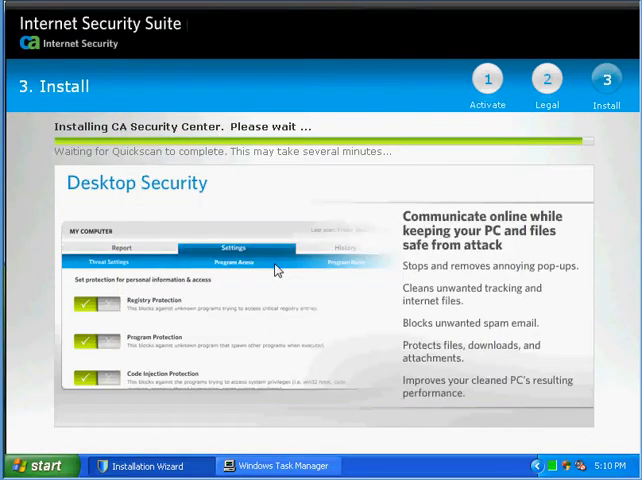
mouse_move(292, 466)
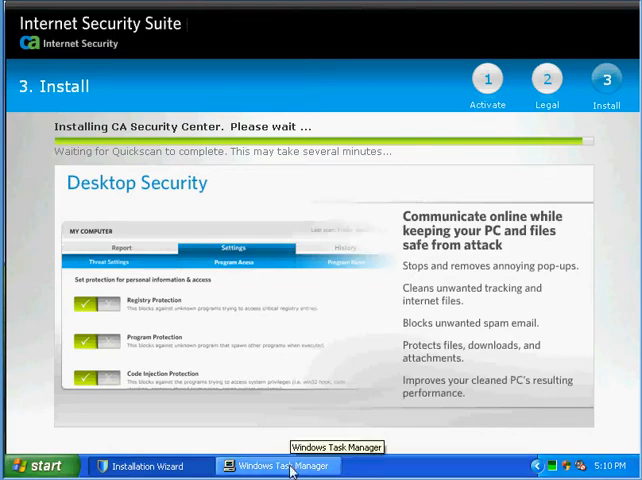
- Bring Task Manager forward and scroll through the Processes list to review running processes
left_click(278, 466)
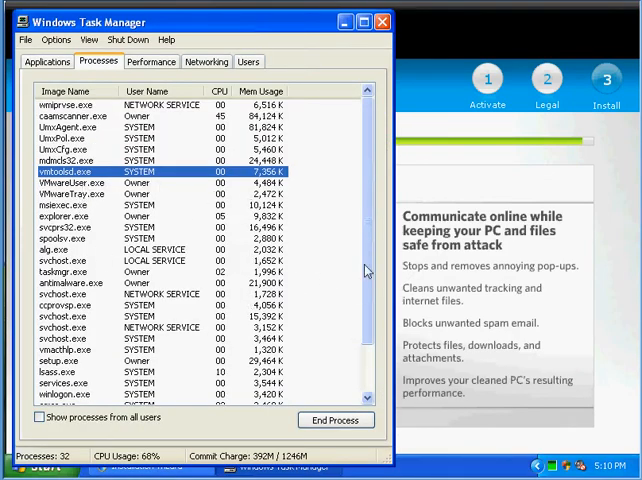
scroll("down", 3)
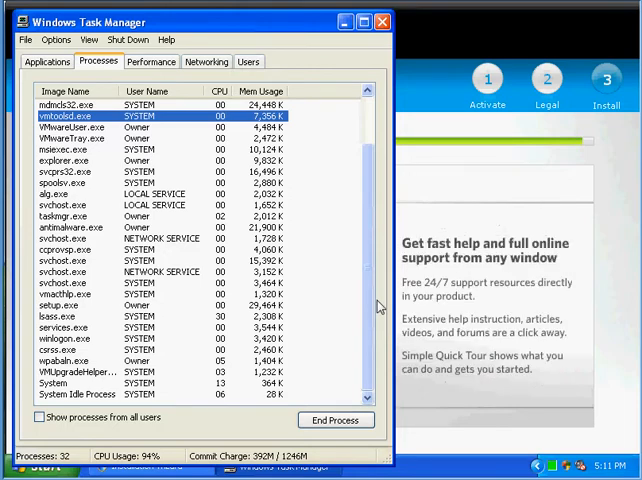
scroll("up", 3)
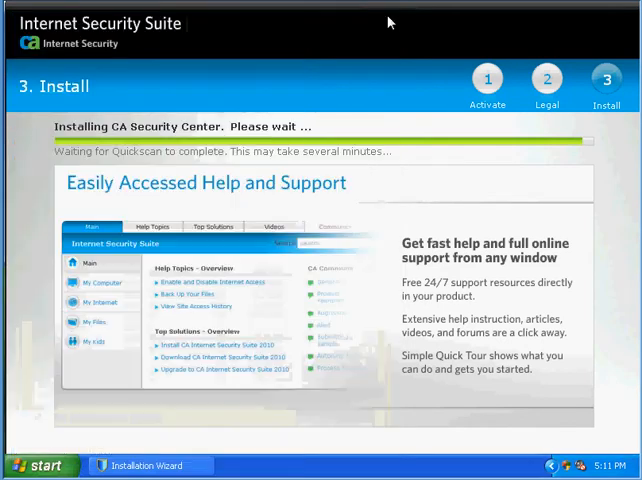
mouse_move(490, 392)
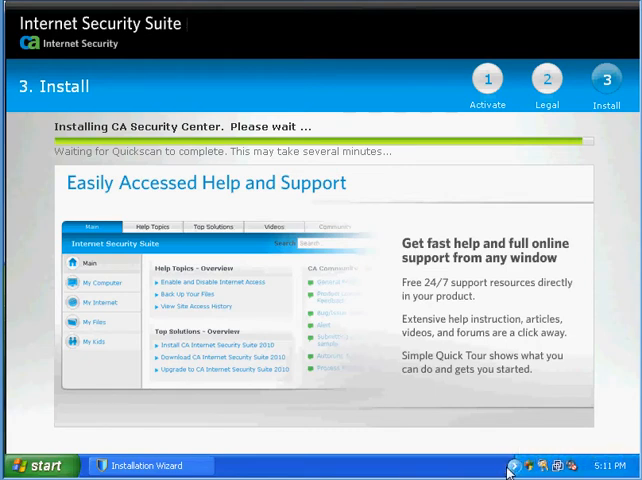
mouse_move(358, 234)
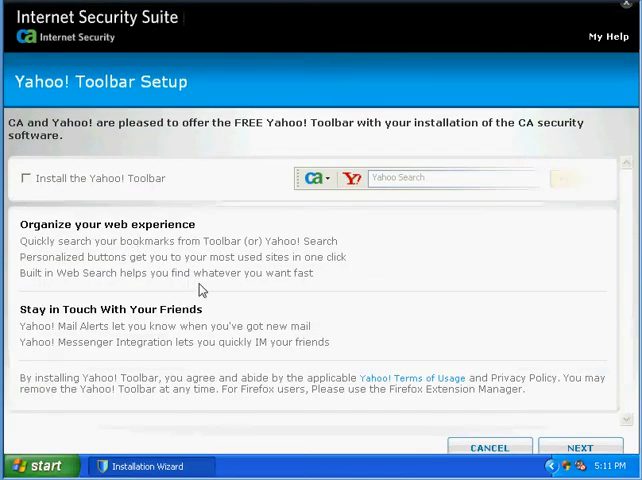
mouse_move(224, 276)
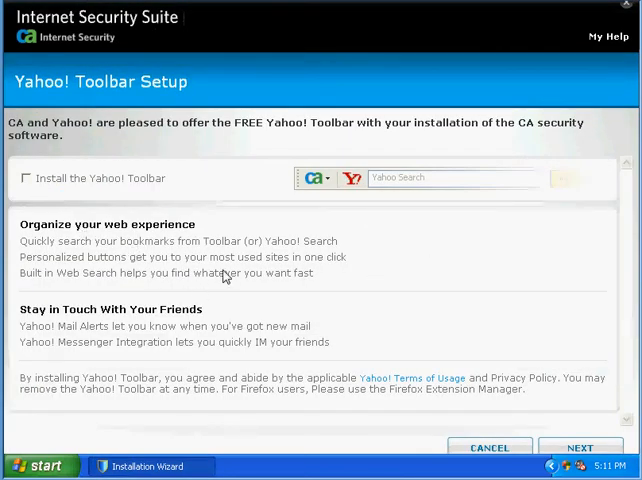
mouse_move(496, 384)
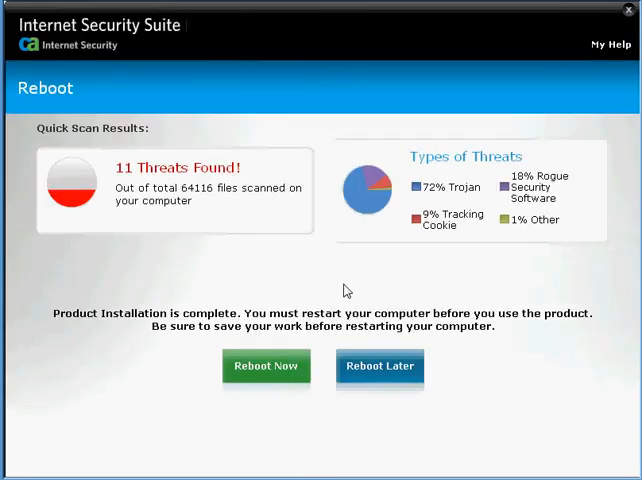
mouse_move(196, 224)
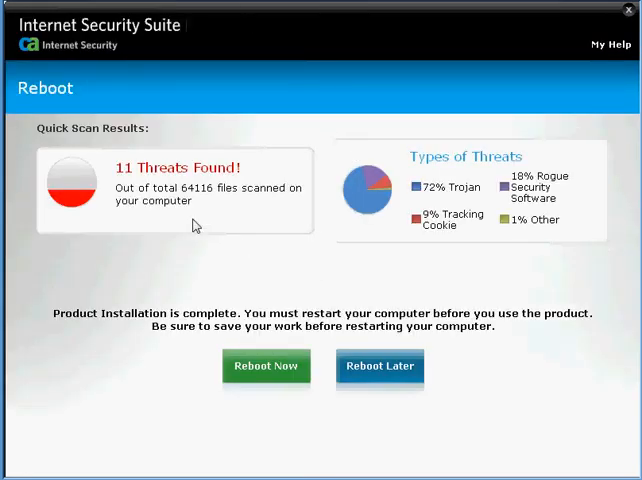
mouse_move(172, 184)
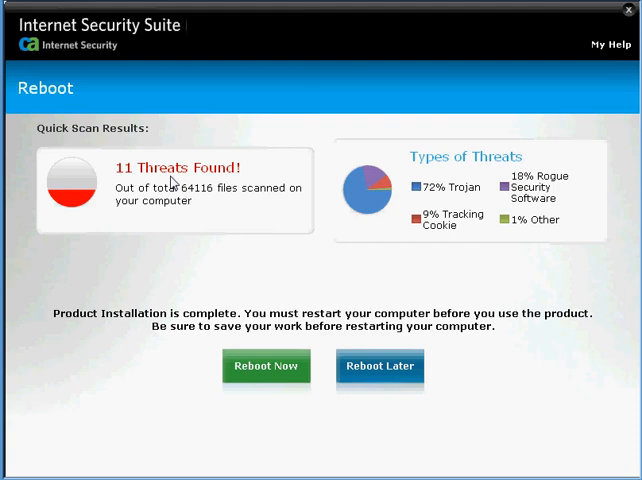
mouse_move(270, 208)
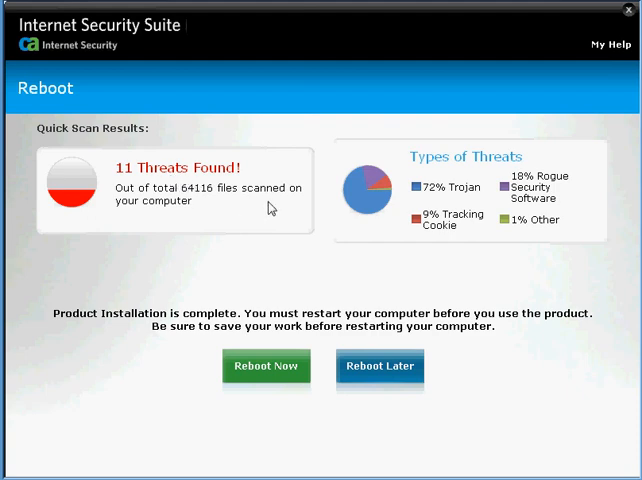
mouse_move(506, 240)
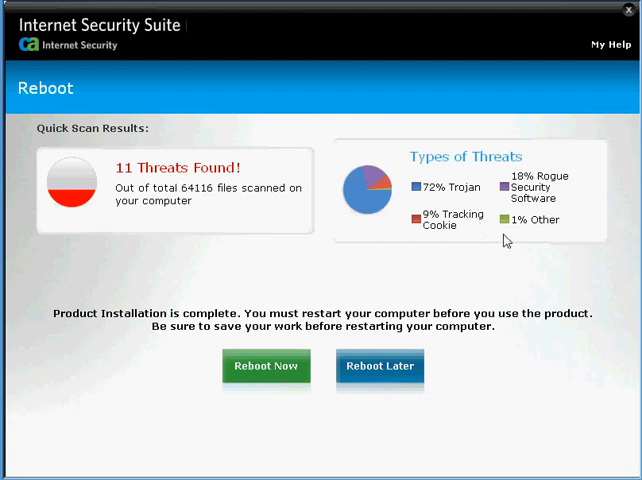
mouse_move(322, 336)
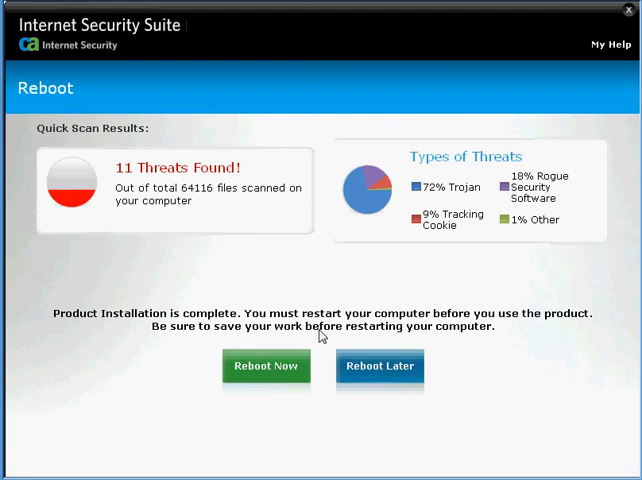